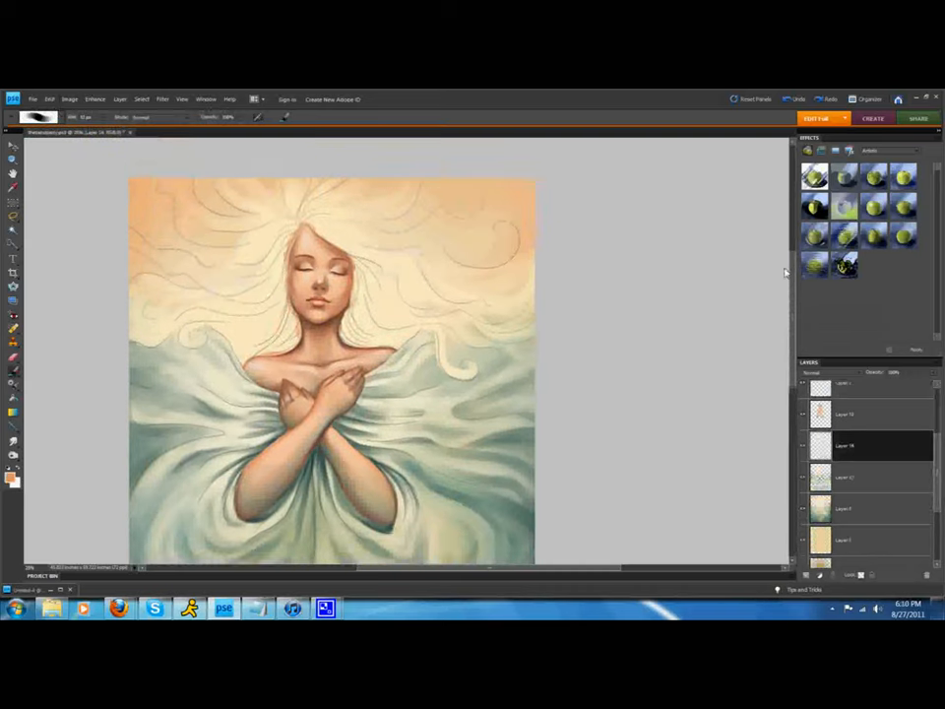
Choose a golden tone as the foreground colour for painting the hair.
left_click(11, 477)
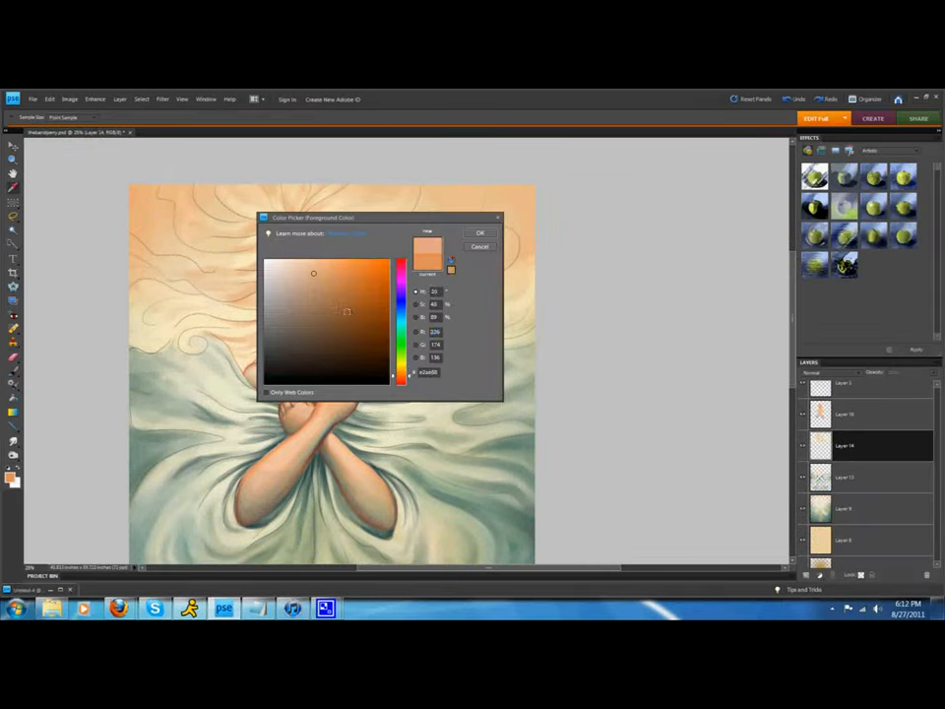
left_click(481, 232)
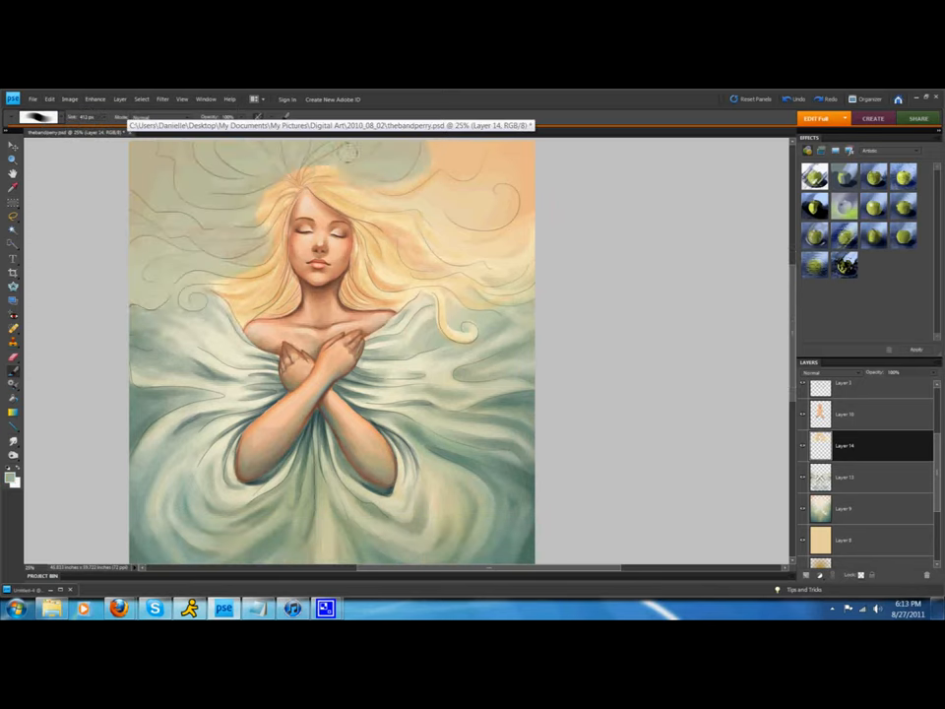